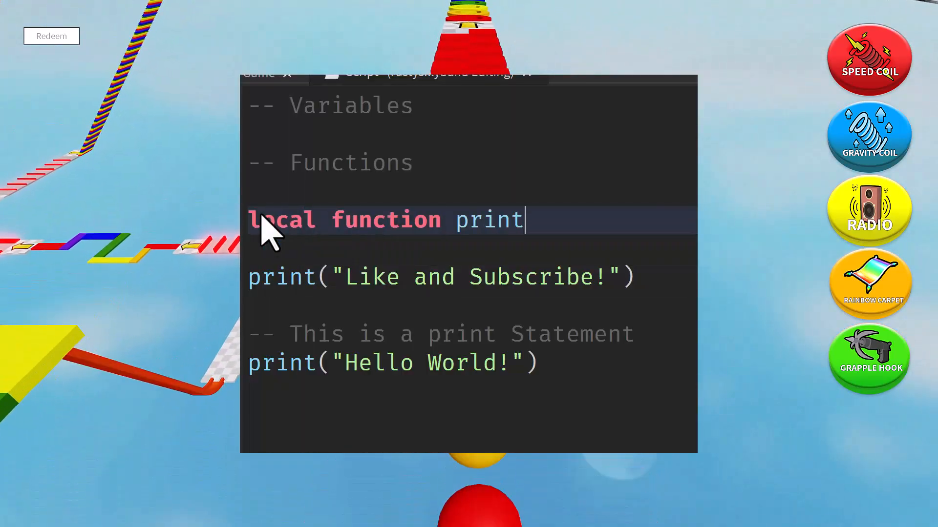
Declare local function printHelloWorld() on the blank line under the -- Functions comment.
type("HelloWorld()")
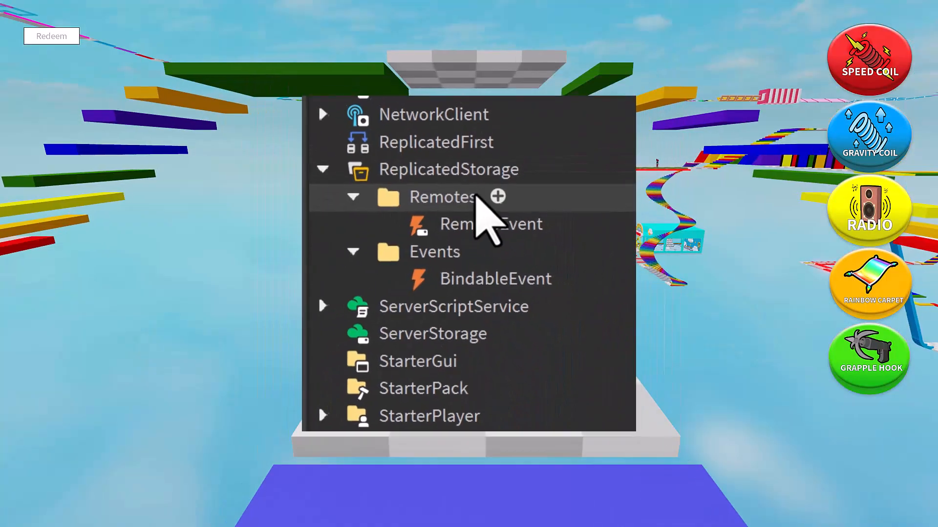
Select the Events folder containing the BindableEvent under ReplicatedStorage in the Explorer.
left_click(433, 251)
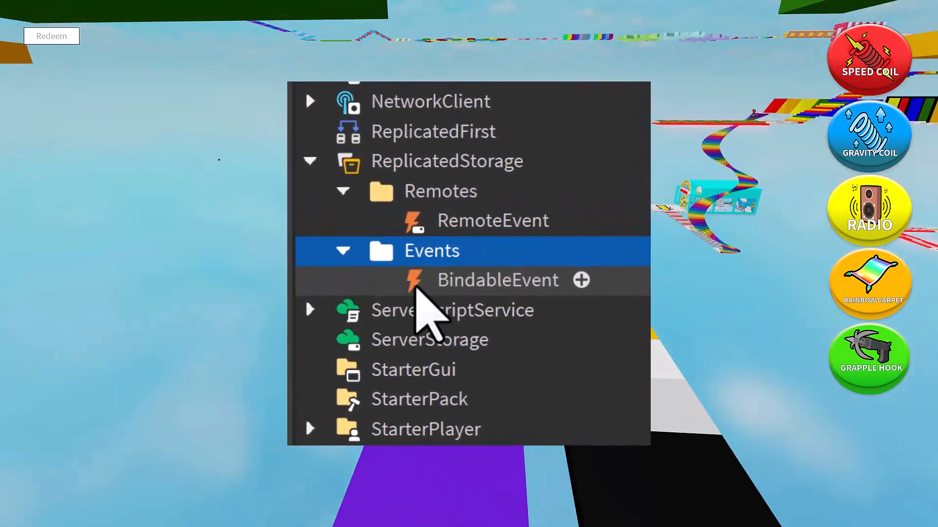